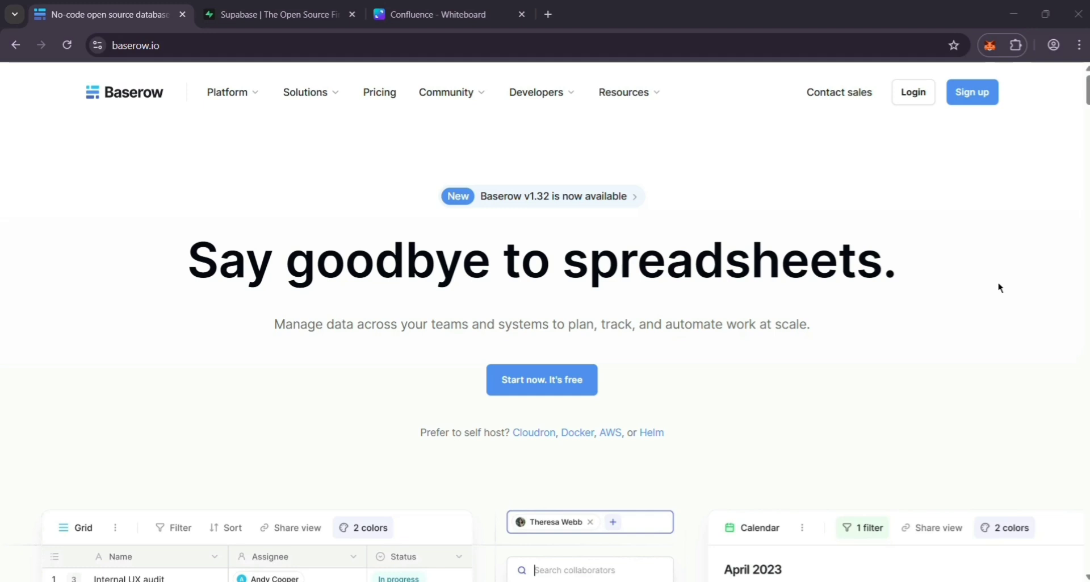
{"action": "mouse_move", "coordinate": [895, 452]}
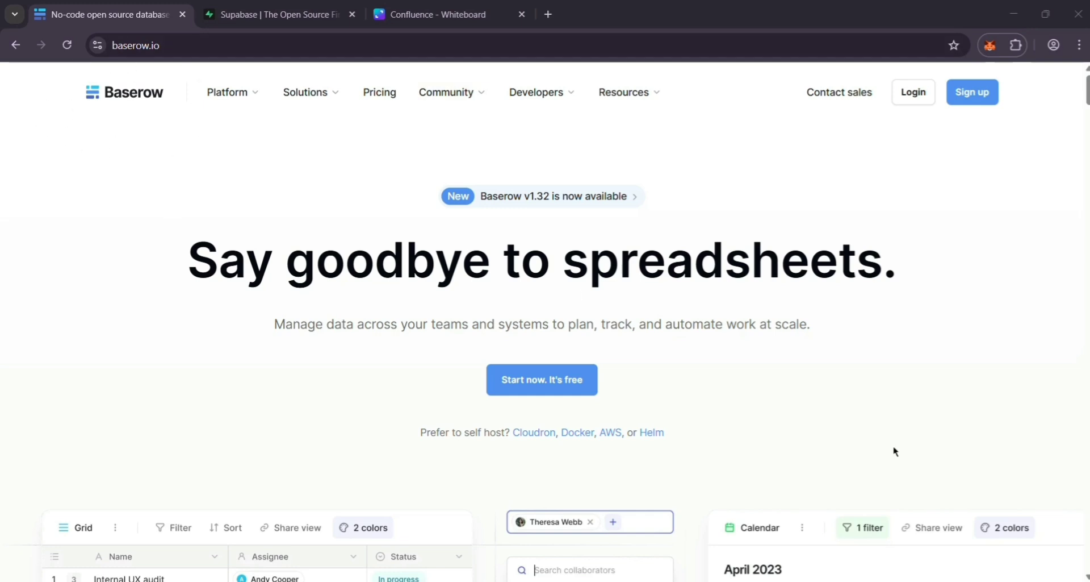
Scroll down through the Baserow site to browse its content.
{"action": "scroll", "scroll_direction": "down", "scroll_amount": 3}
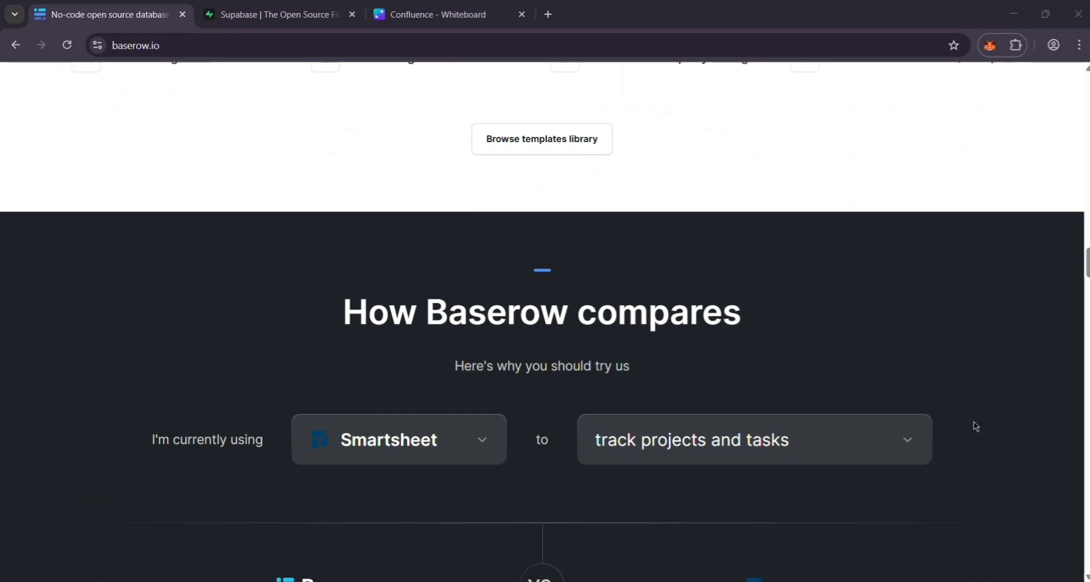
{"action": "scroll", "scroll_direction": "down", "scroll_amount": 3}
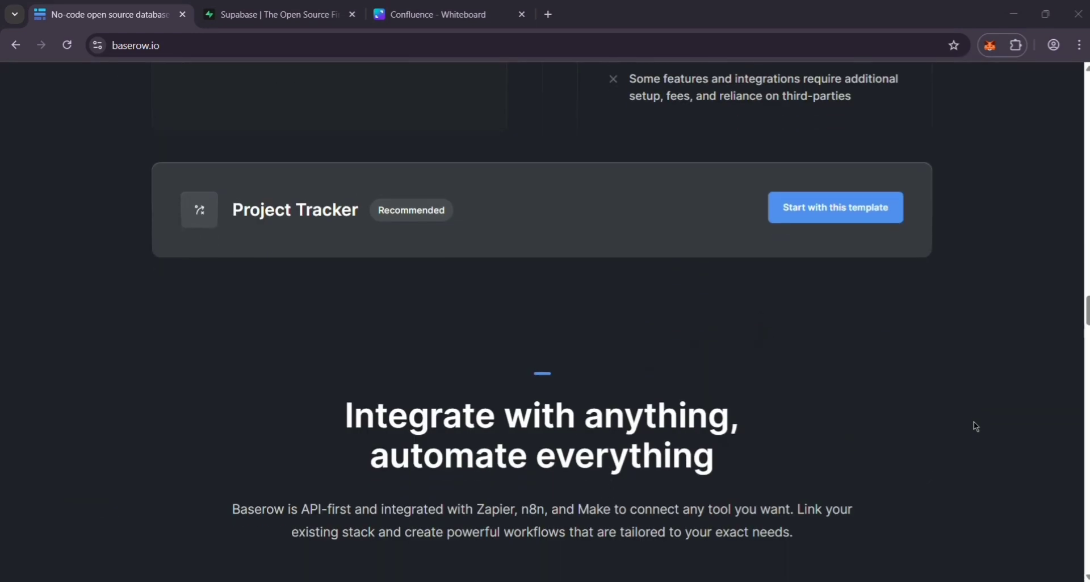
{"action": "scroll", "scroll_direction": "down", "scroll_amount": 3}
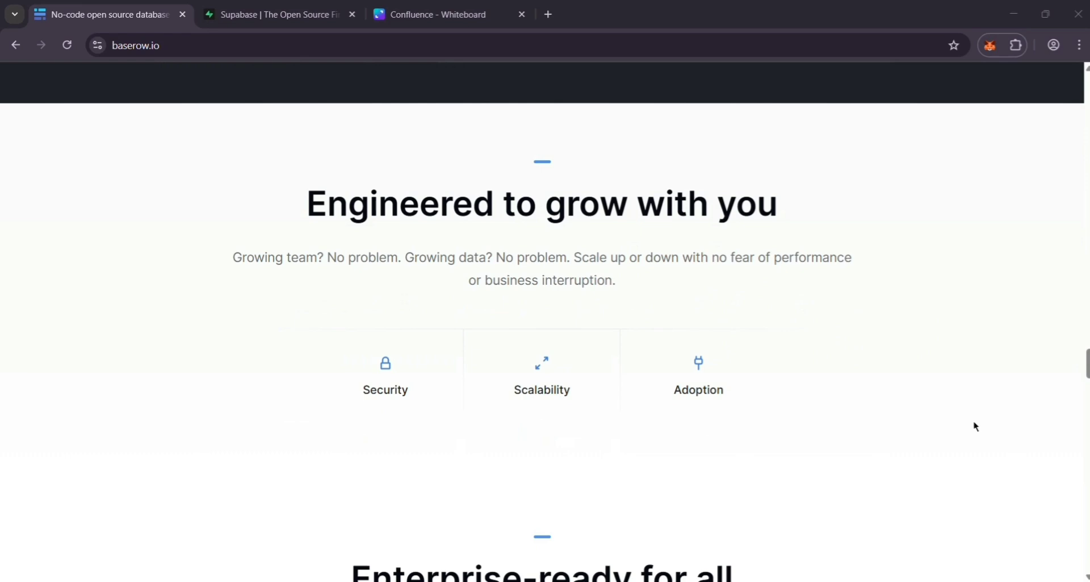
{"action": "scroll", "scroll_direction": "down", "scroll_amount": 3}
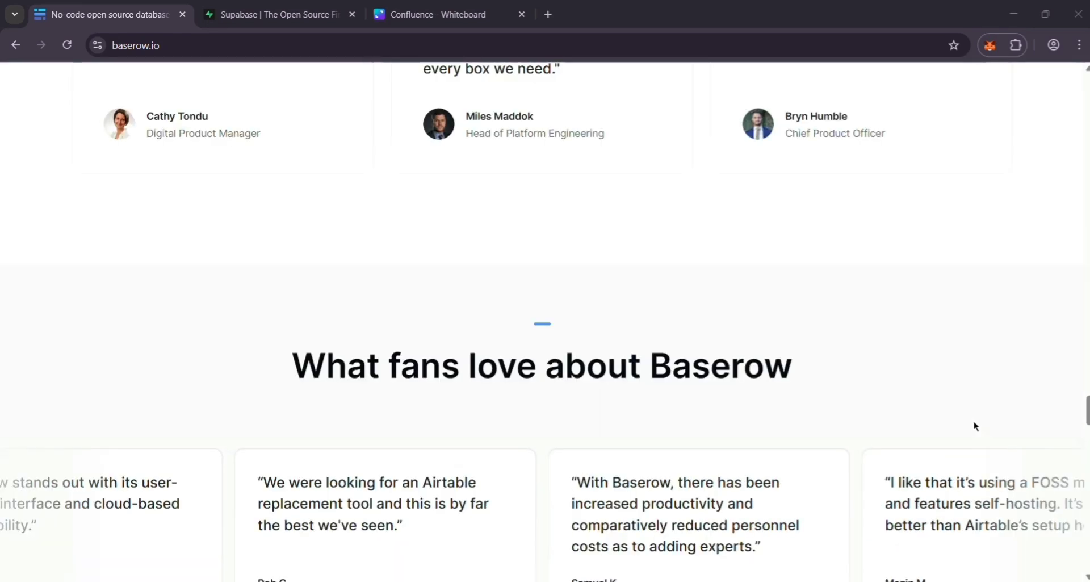
{"action": "scroll", "scroll_direction": "down", "scroll_amount": 3}
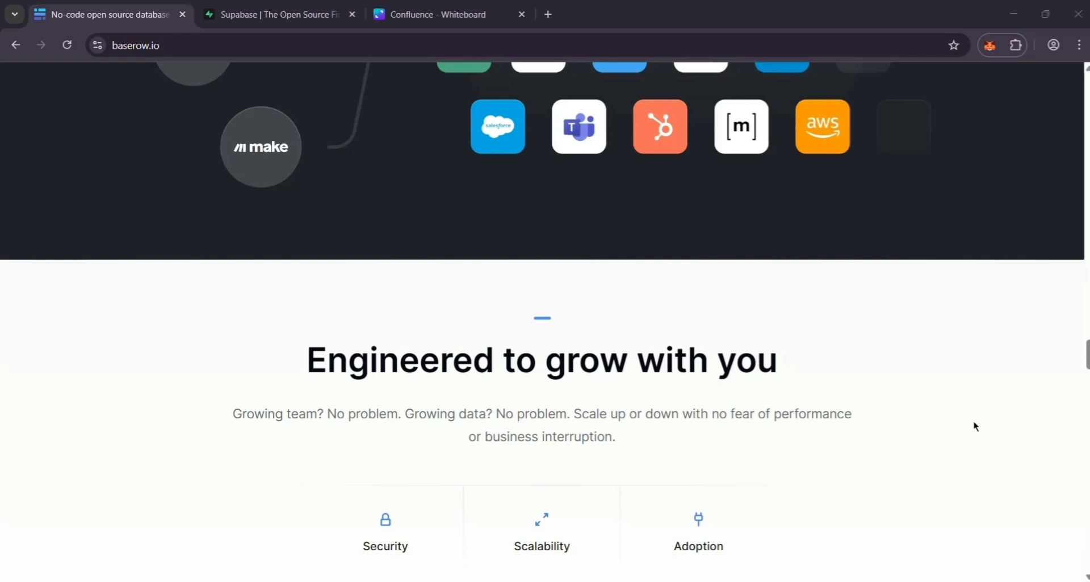
{"action": "scroll", "scroll_direction": "down", "scroll_amount": 3}
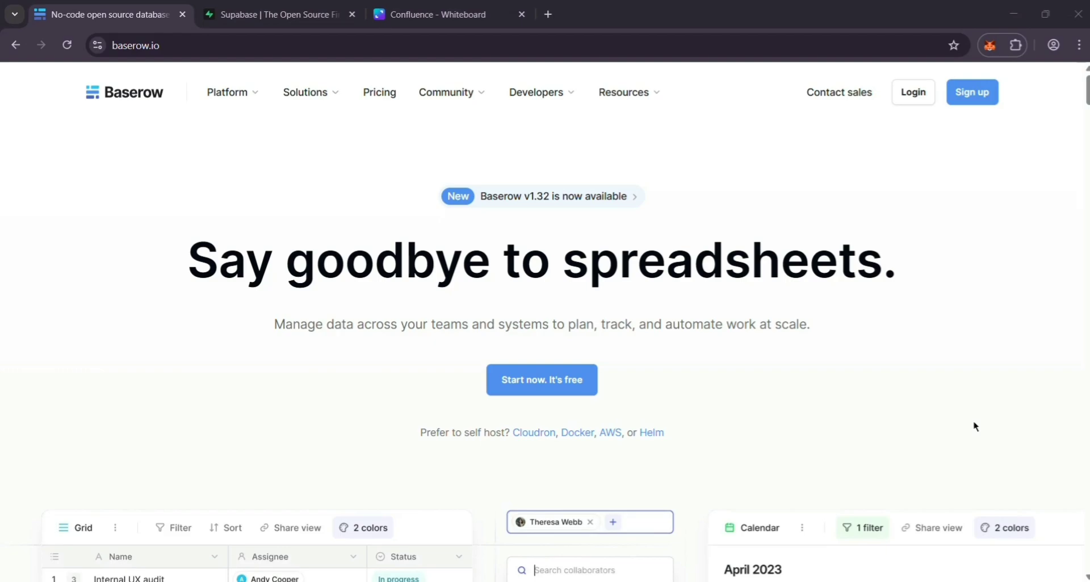
Switch to the Supabase homepage and browse it down to the footer.
{"action": "left_click", "coordinate": [277, 15]}
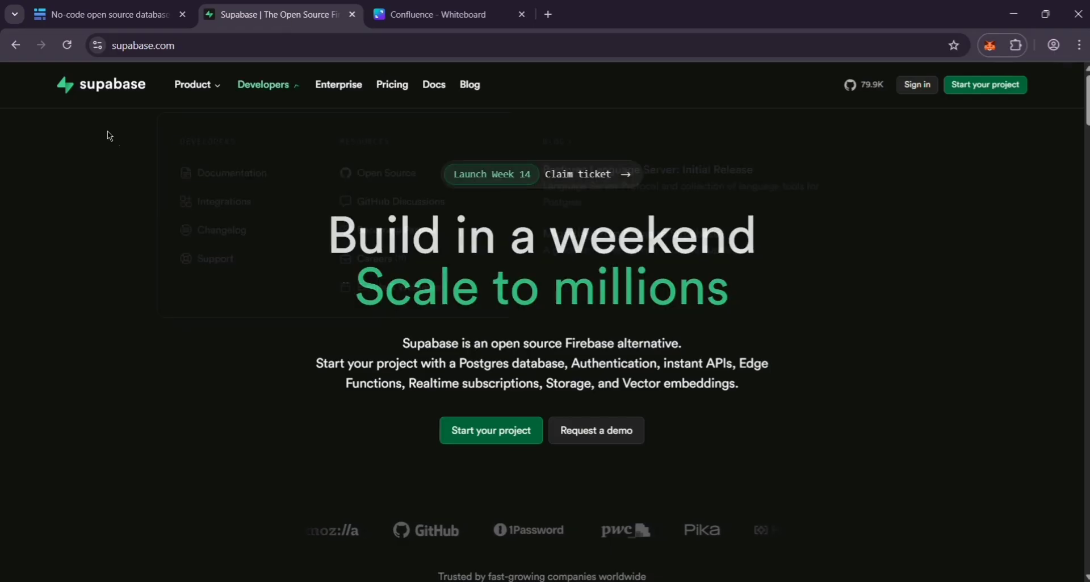
{"action": "mouse_move", "coordinate": [979, 449]}
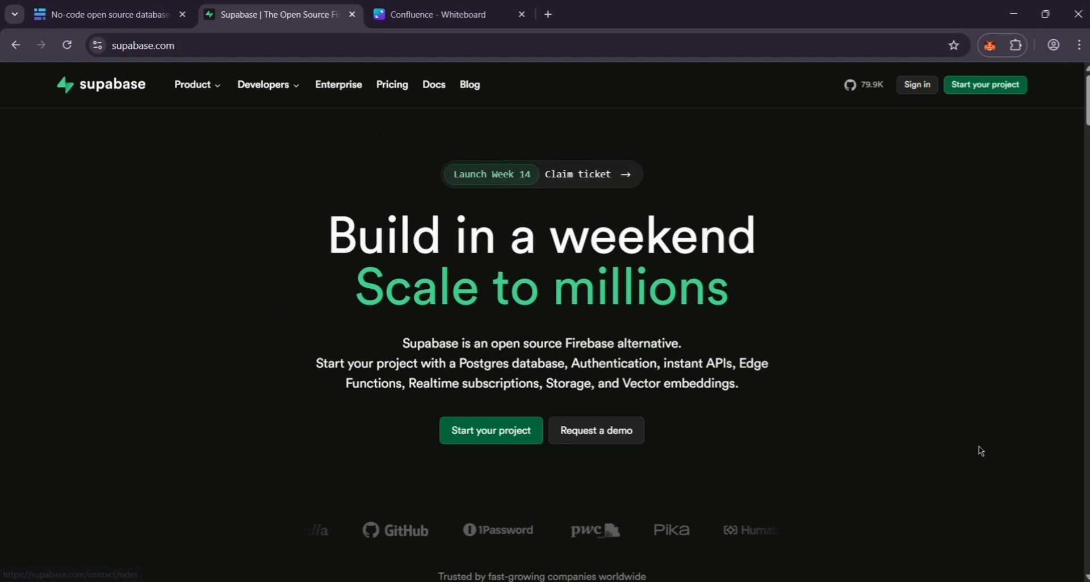
{"action": "scroll", "scroll_direction": "down", "scroll_amount": 3}
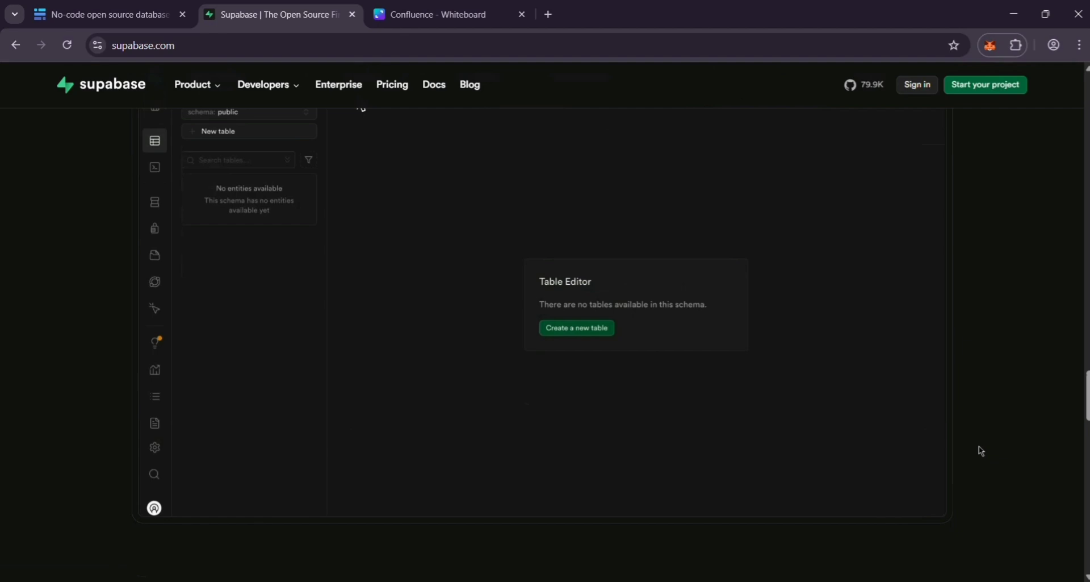
{"action": "scroll", "scroll_direction": "down", "scroll_amount": 3}
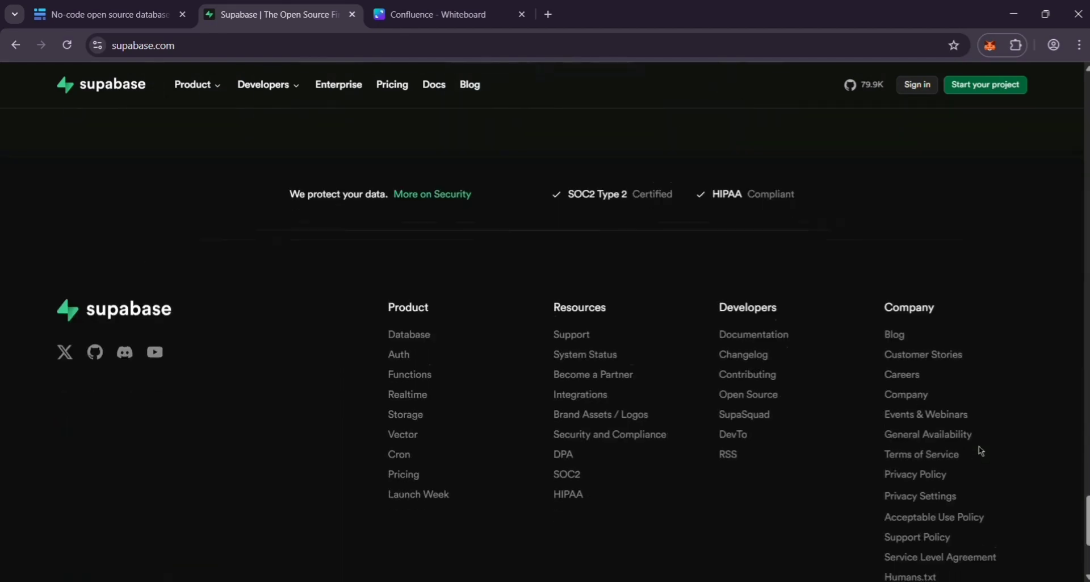
{"action": "scroll", "scroll_direction": "up", "scroll_amount": 3}
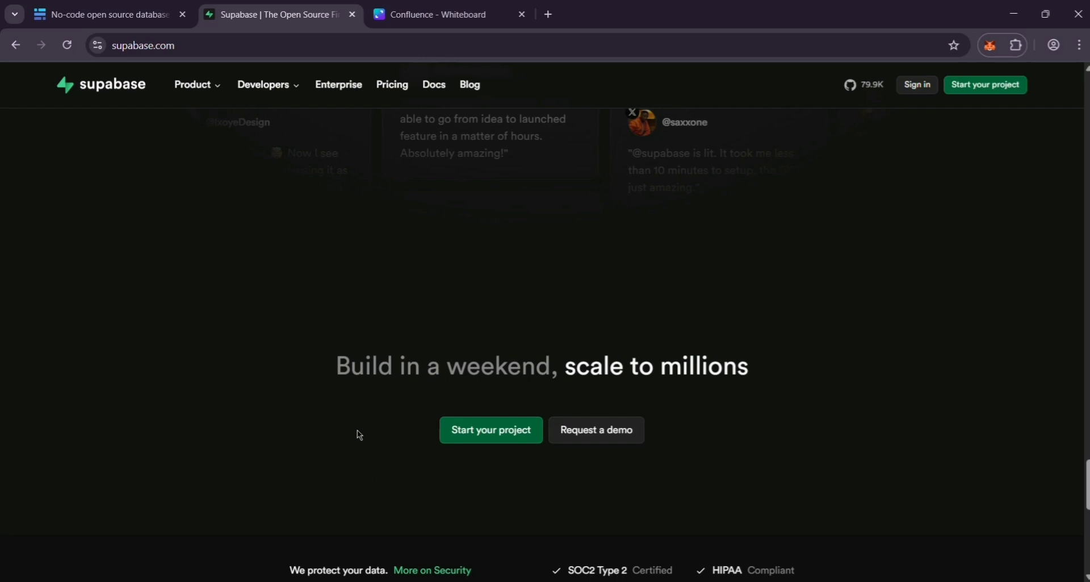
Use 'Start your project' to load the Supabase dashboard projects page.
{"action": "left_click", "coordinate": [491, 429]}
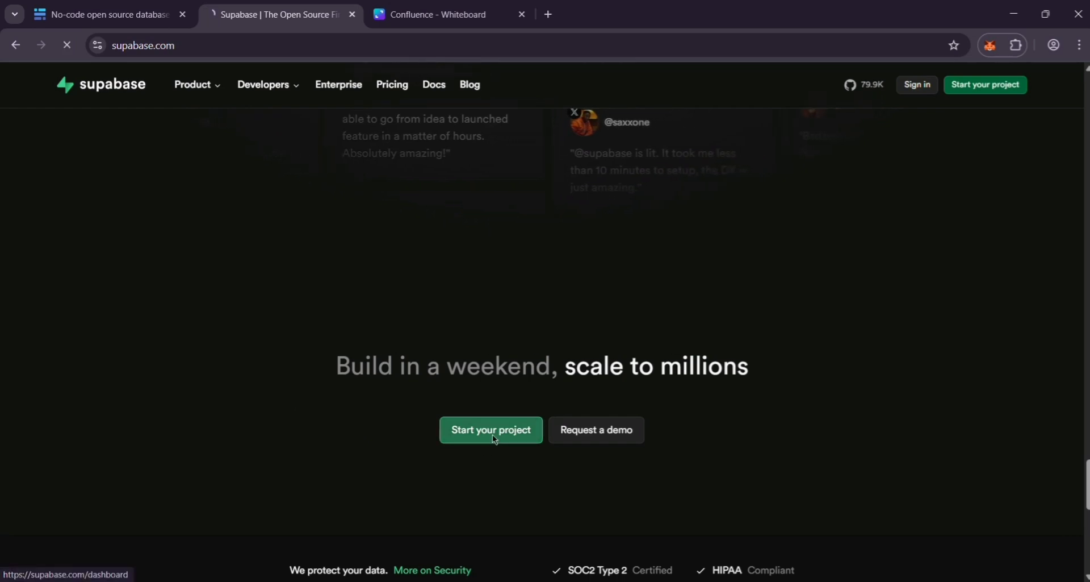
{"action": "left_click", "coordinate": [491, 430]}
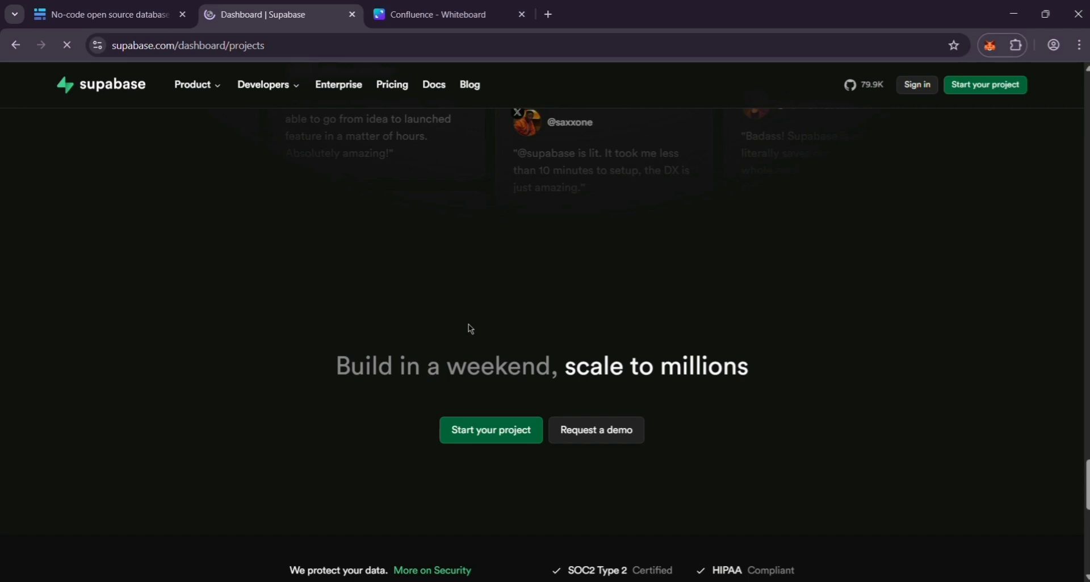